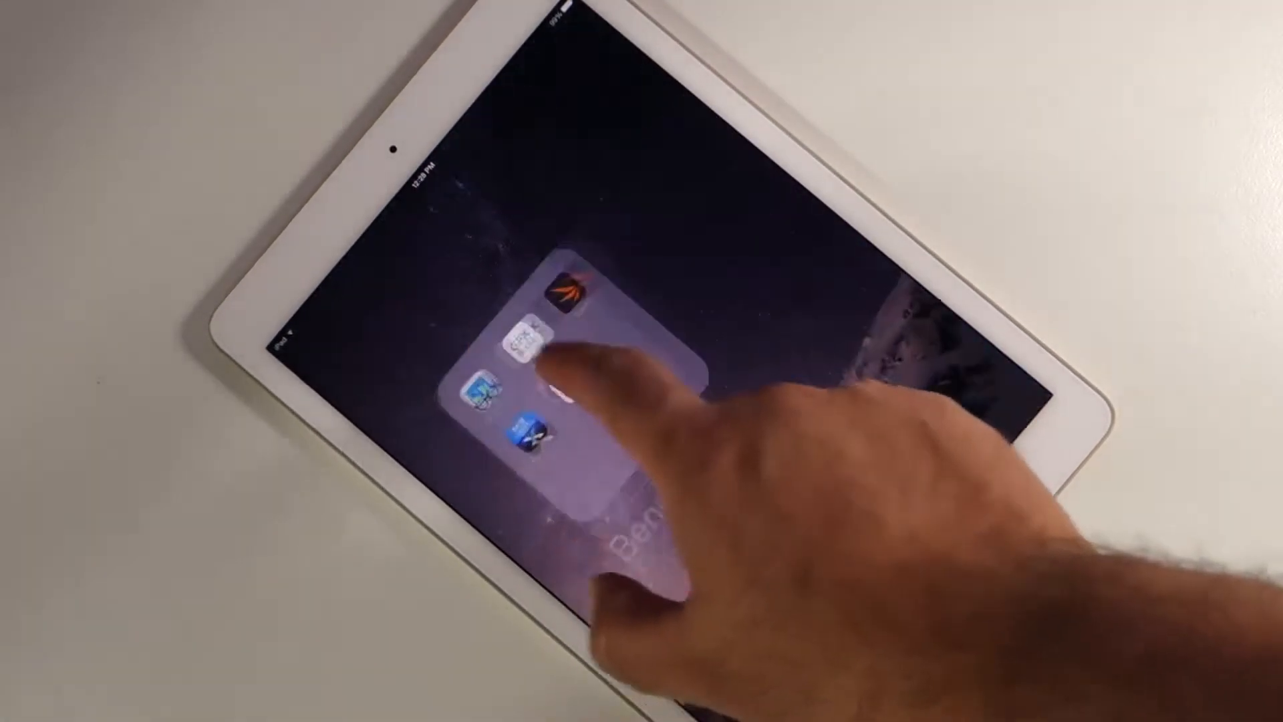
# Launch Geekbench 3 to show the iPad's 1808 single-core and 4501 multi-core scores.
pyautogui.click(530, 340)
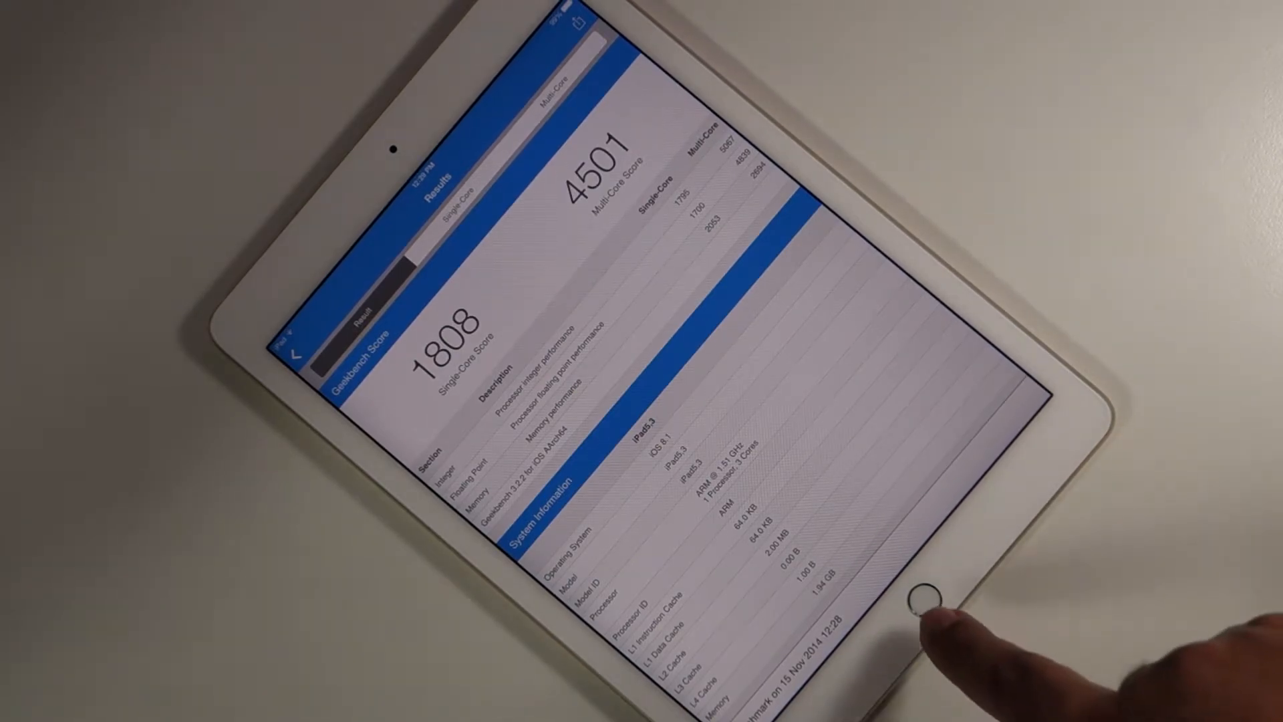
# Leave Geekbench for GFXBench's Manhattan and T-Rex best results, then return home.
pyautogui.click(924, 601)
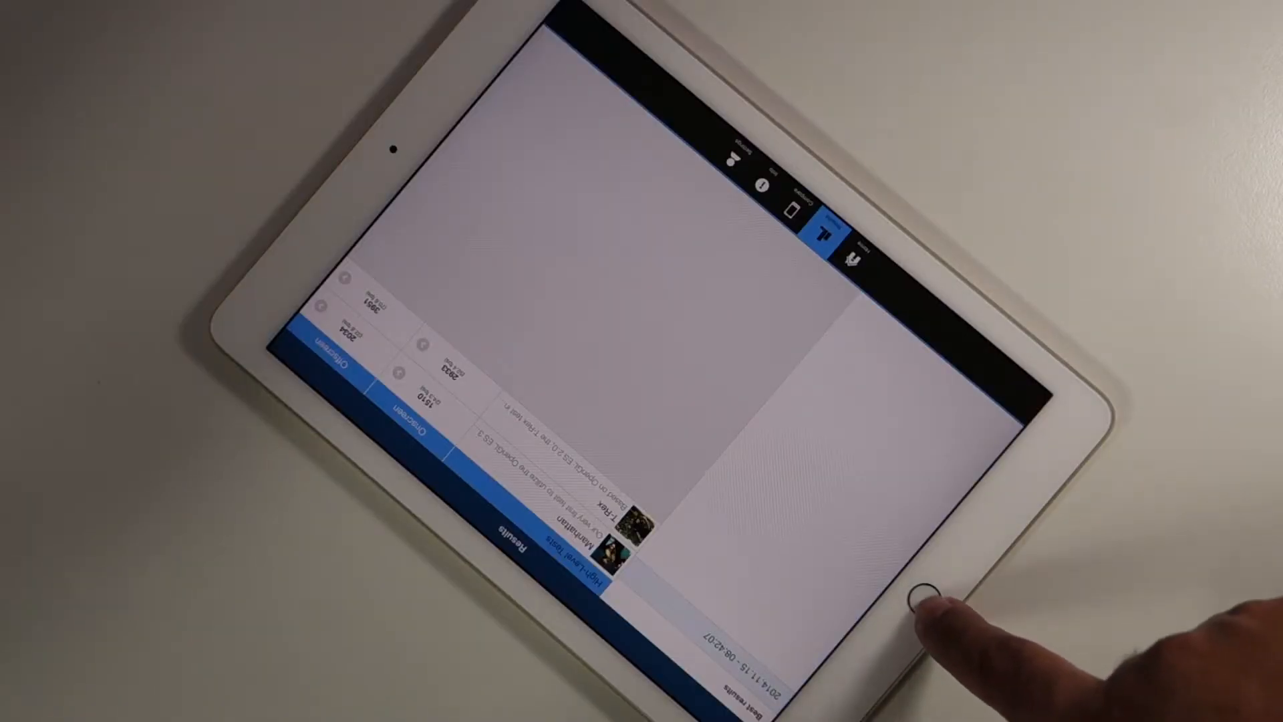
pyautogui.click(925, 600)
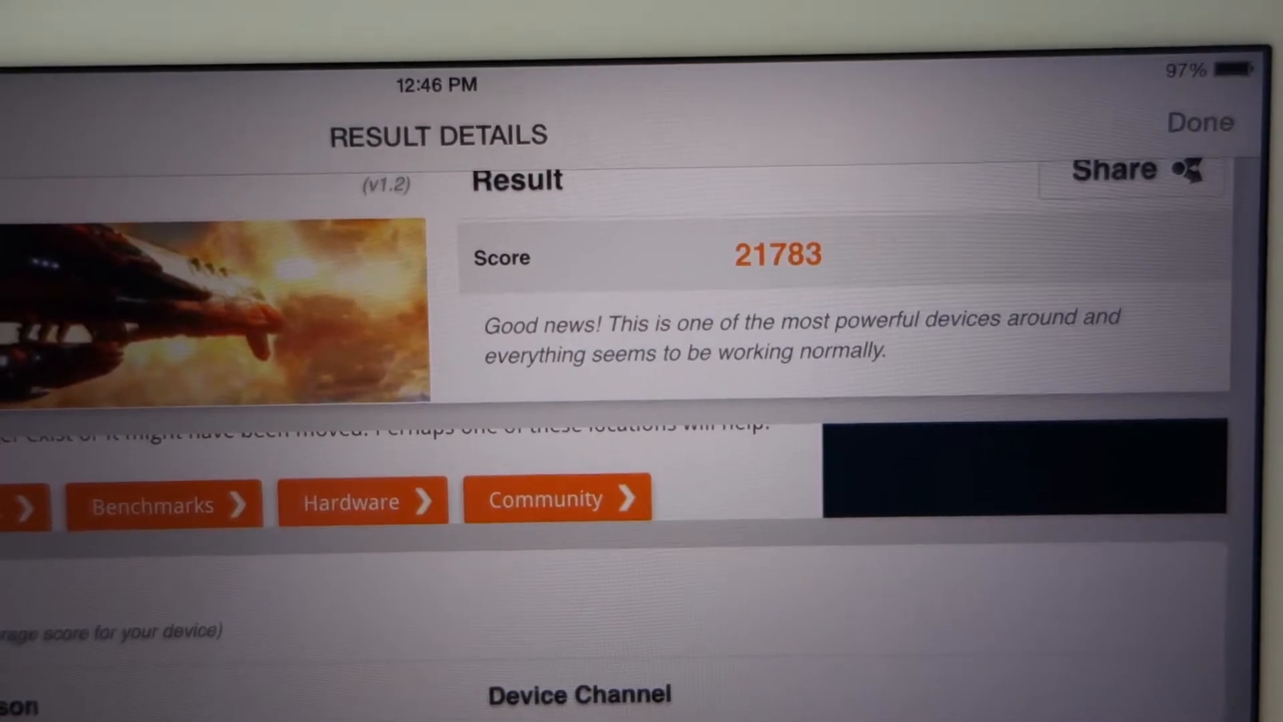
# View 3DMark's result details with score 21783, then return to the Benchmarks folder.
pyautogui.scroll(-3)
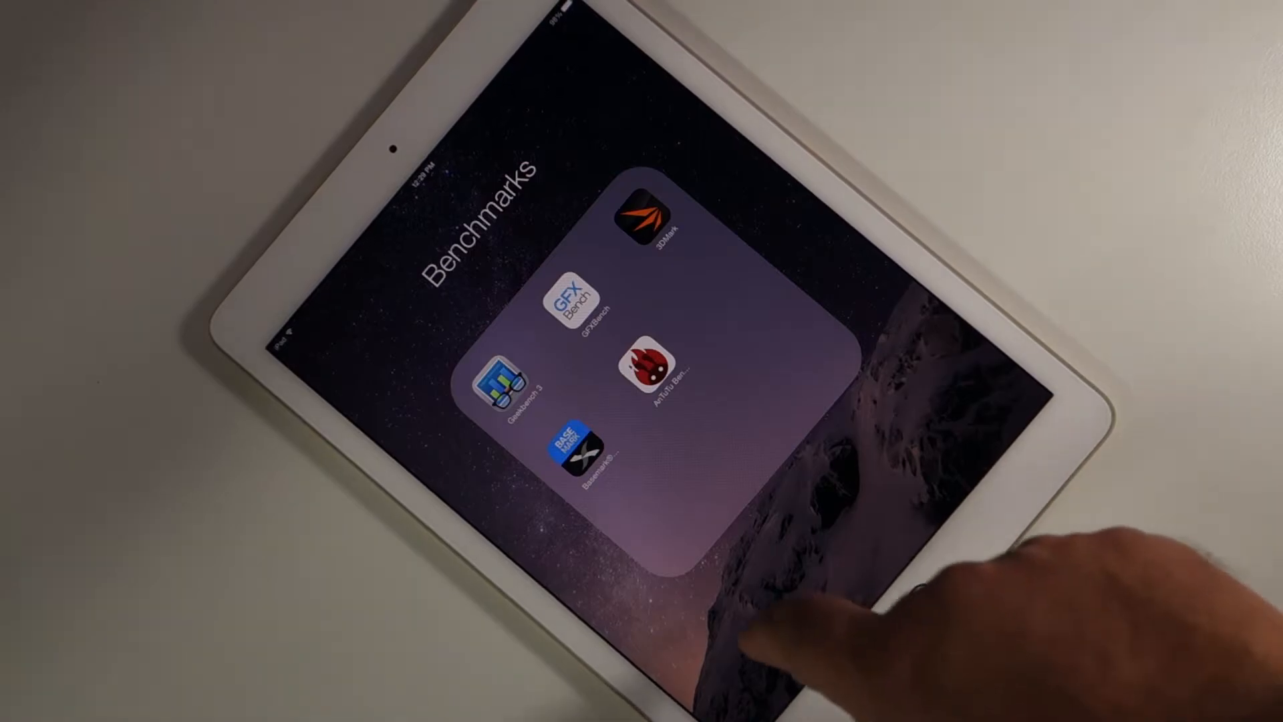
# Open Basemark X, then AnTuTu's ranking list comparing iPad Air, iPhone 5s and iPad Mini 2.
pyautogui.click(574, 451)
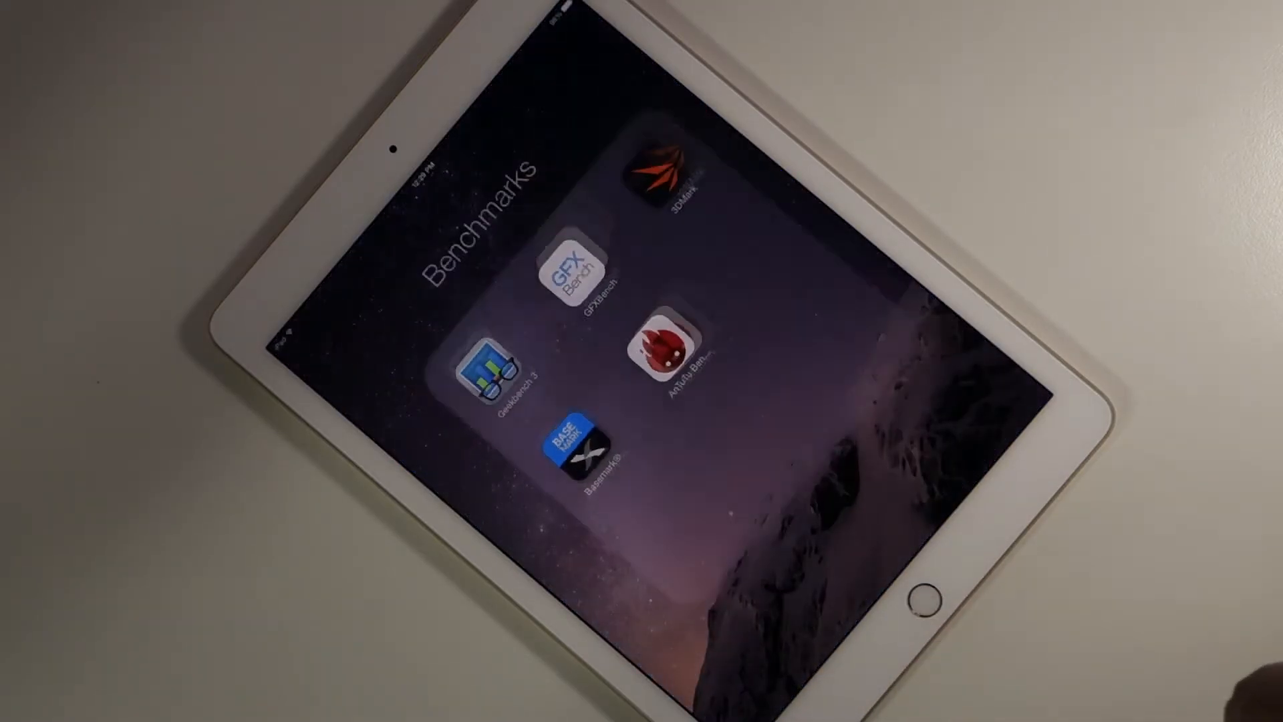
pyautogui.click(660, 351)
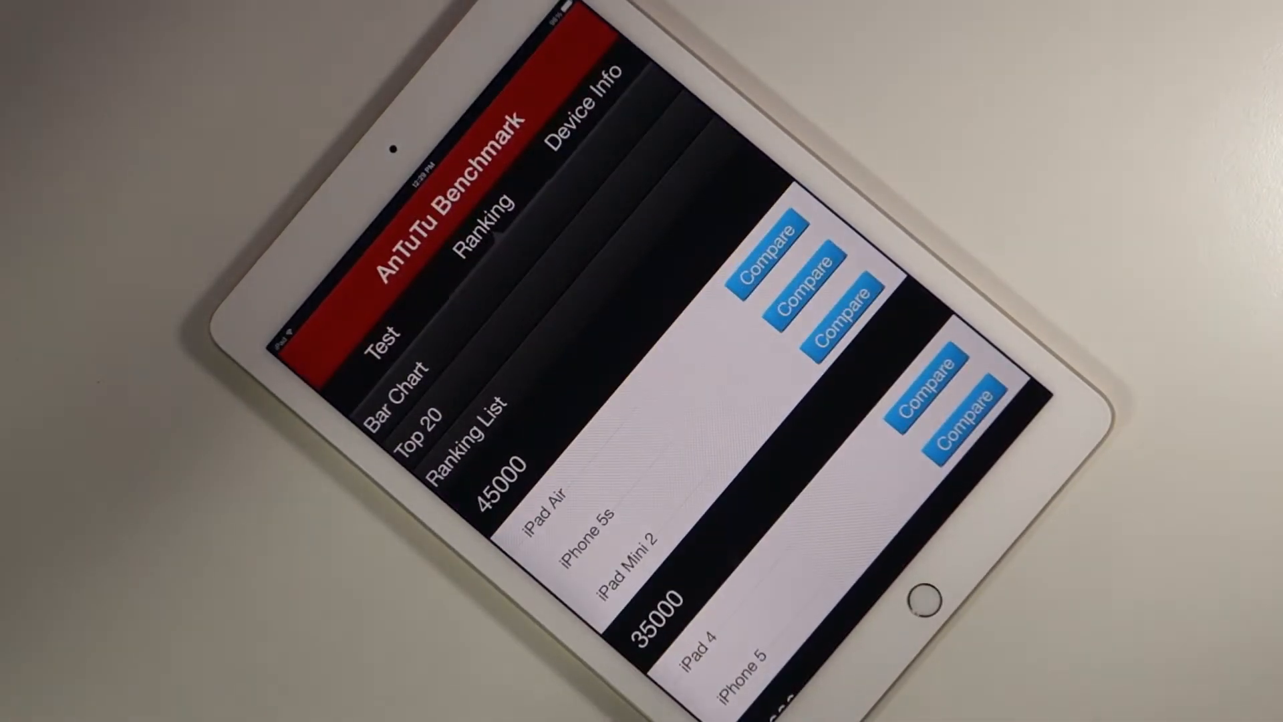